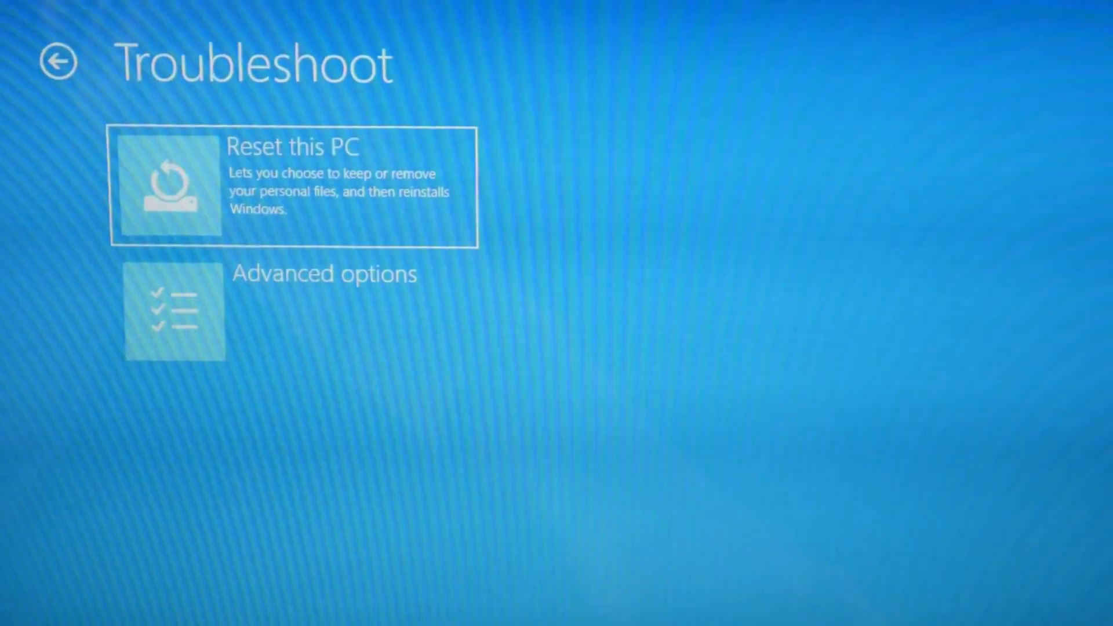
- Start Reset this PC from Troubleshoot and choose Remove everything
left_click(291, 186)
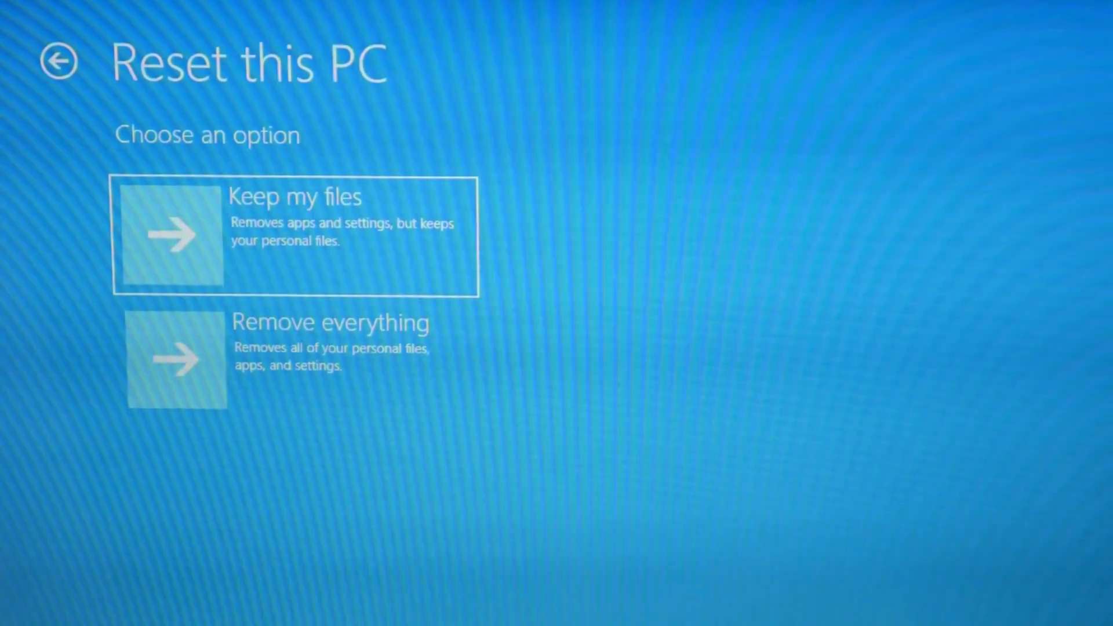
left_click(298, 358)
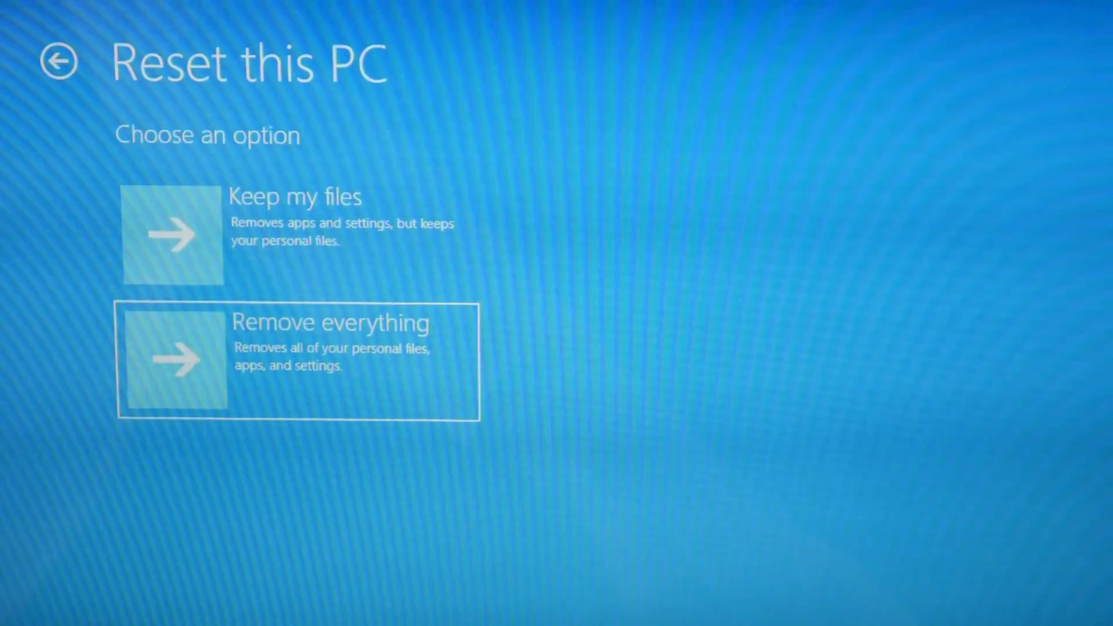
- Confirm Remove everything and select Fully clean the drive for the reset
left_click(298, 358)
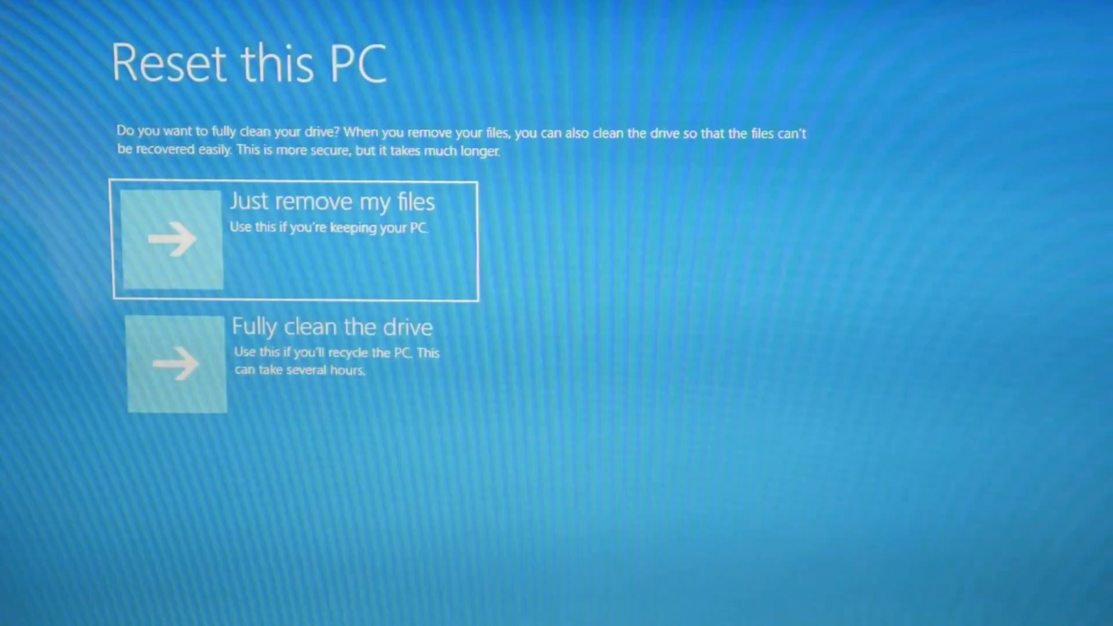
left_click(296, 364)
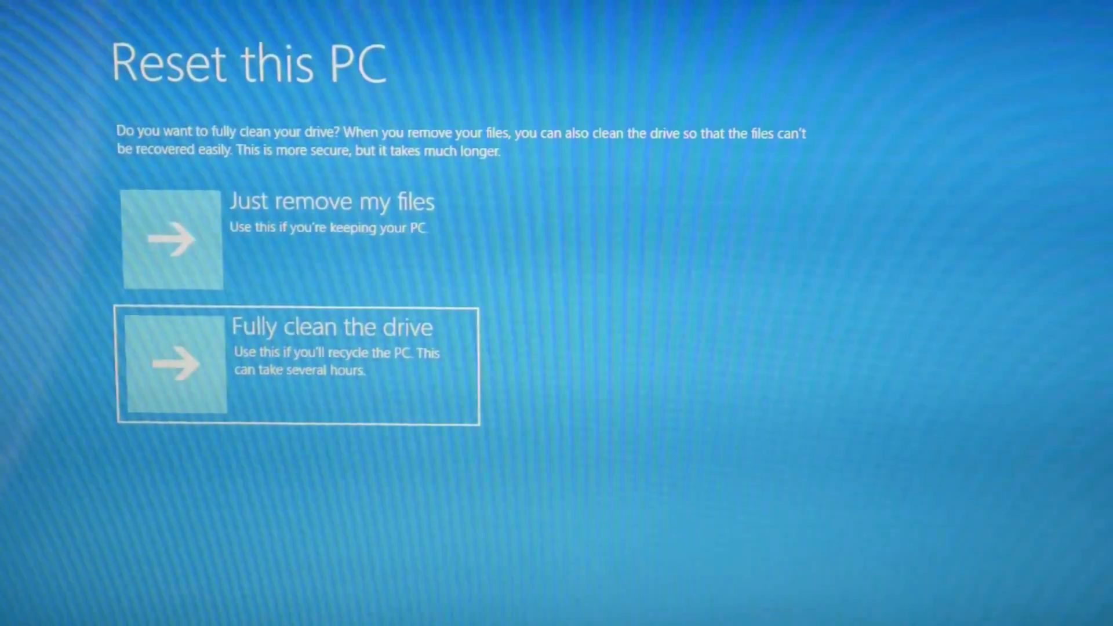